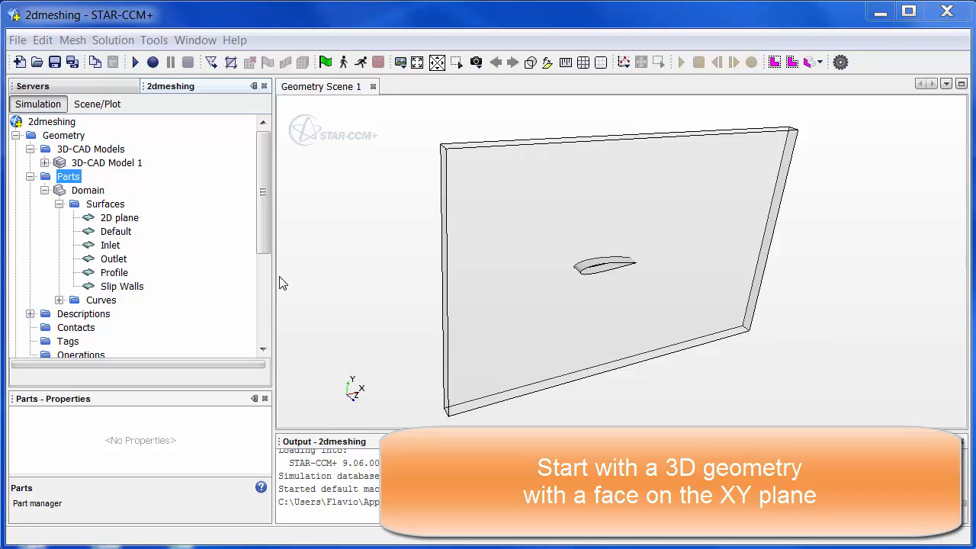
Step: Highlight the airfoil profile, inlet, other boundaries and the 2D plane face in the scene
{"action": "left_click", "coordinate": [115, 272]}
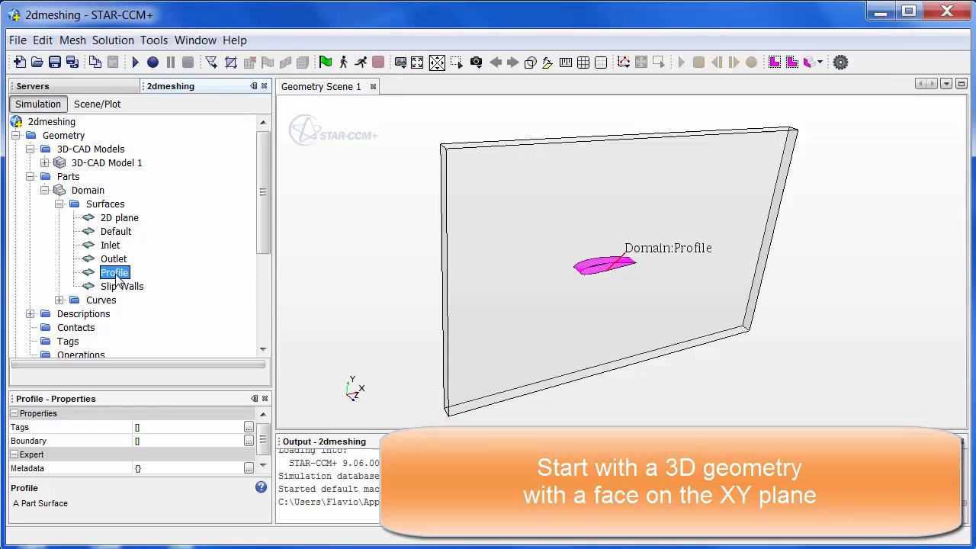
{"action": "left_click", "coordinate": [110, 244]}
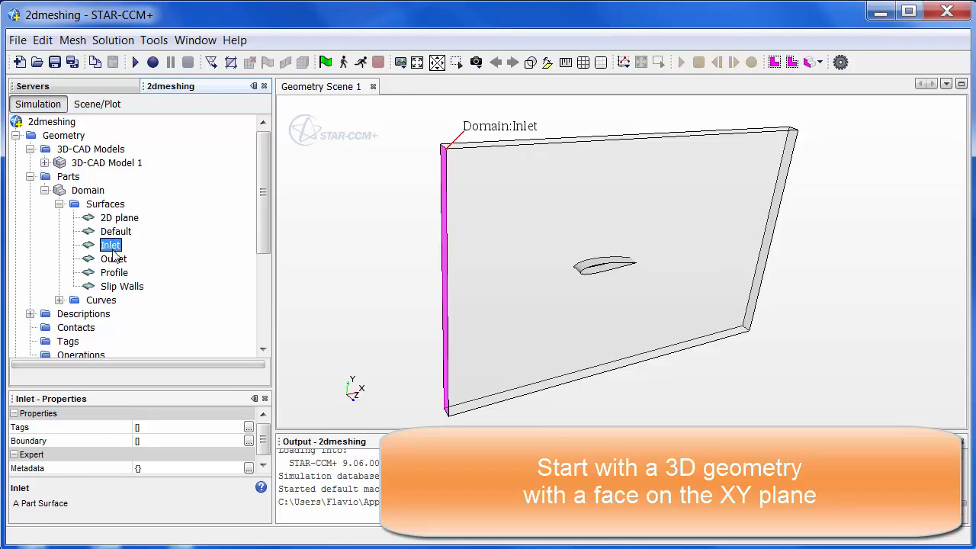
{"action": "left_click", "coordinate": [122, 286]}
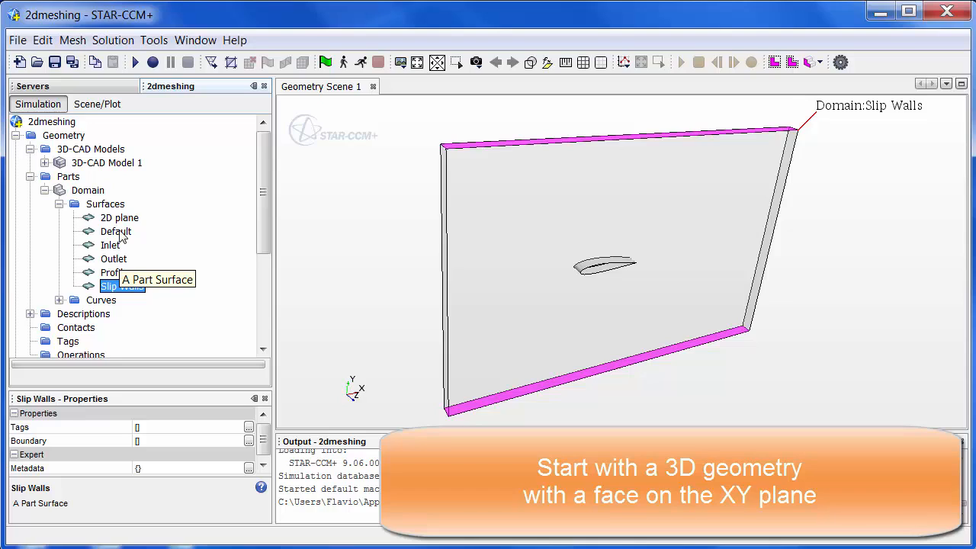
{"action": "left_click", "coordinate": [119, 216]}
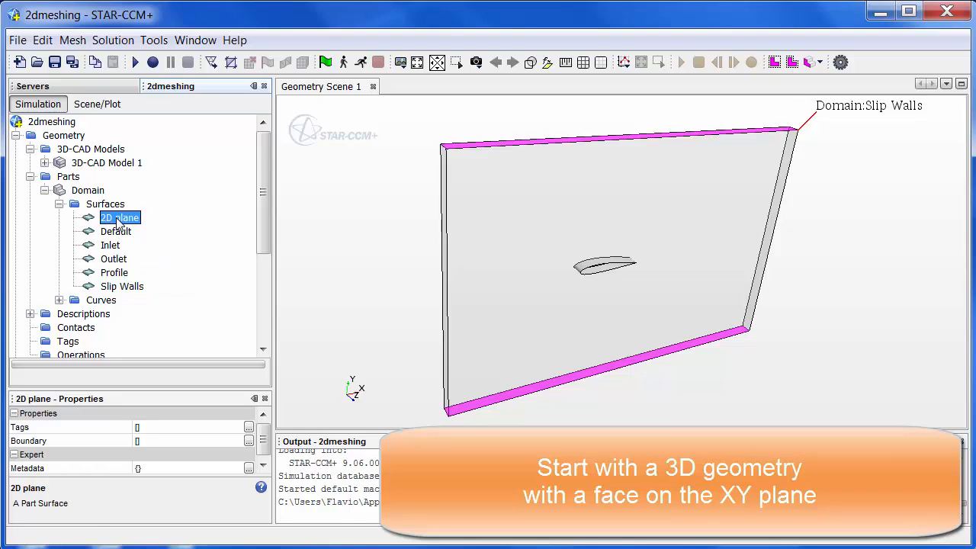
{"action": "left_click", "coordinate": [119, 217]}
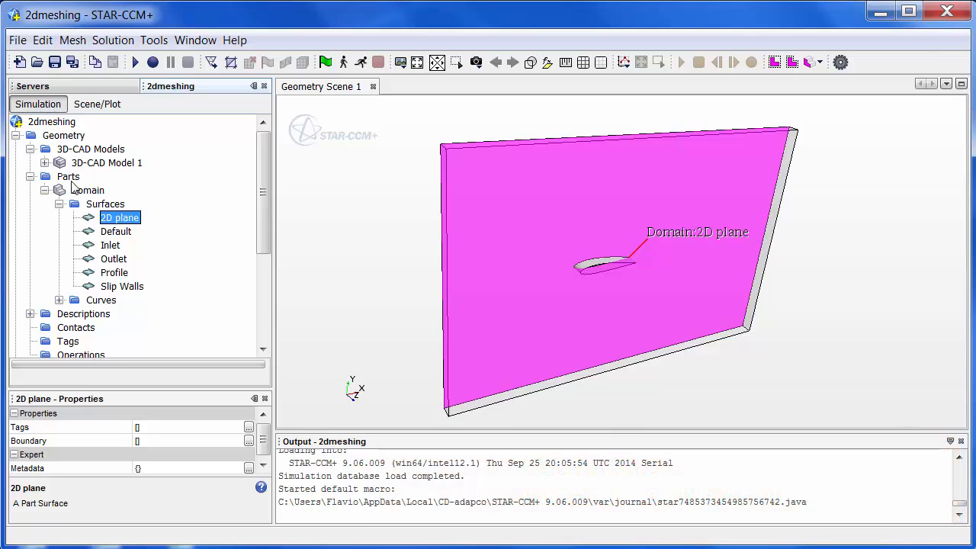
Step: Set the CAD model's Angle of Attack design parameter to -5 deg
{"action": "left_click", "coordinate": [44, 162]}
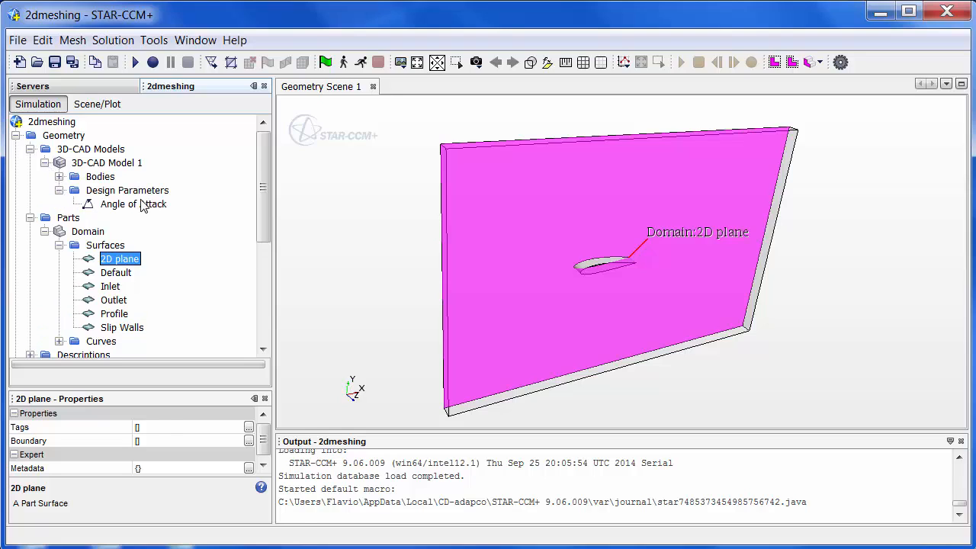
{"action": "left_click", "coordinate": [131, 205]}
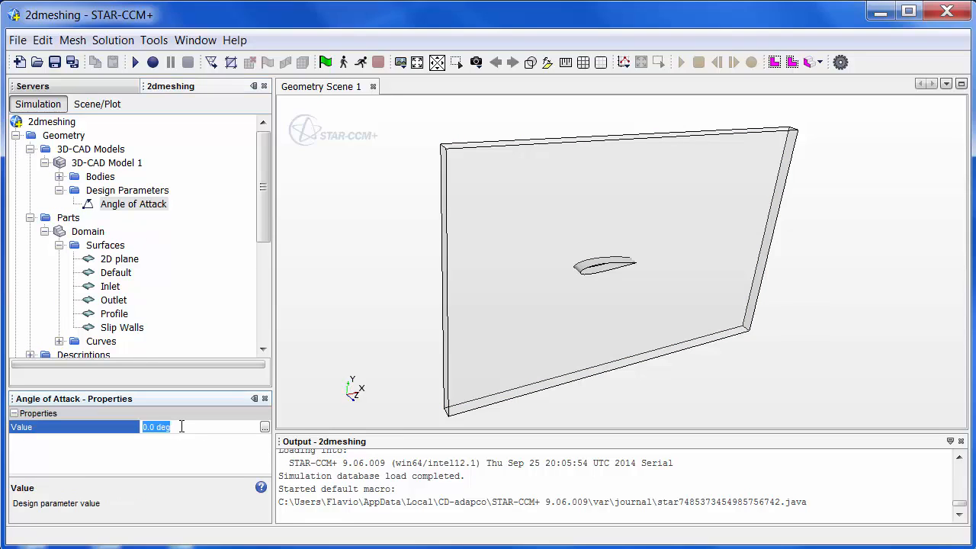
{"action": "type", "text": "-5d"}
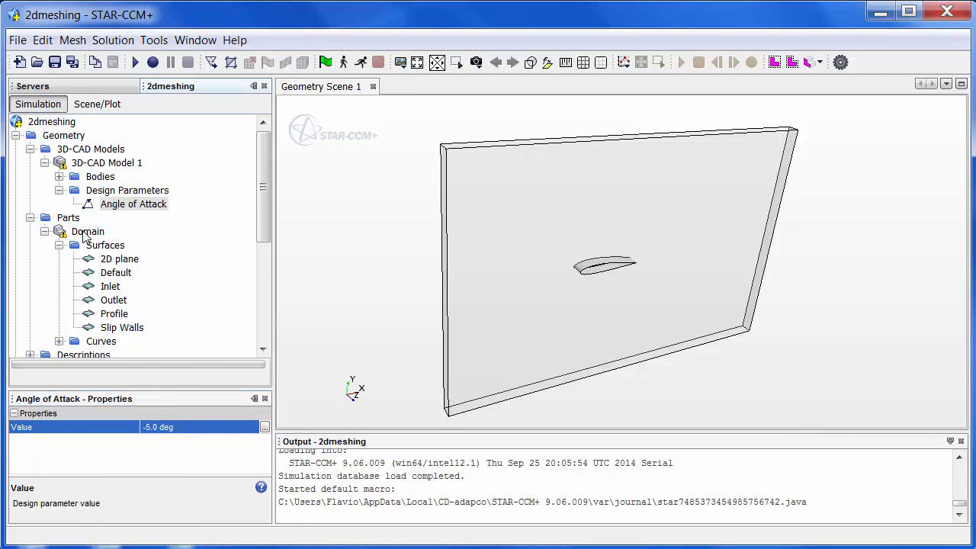
{"action": "left_click", "coordinate": [87, 232]}
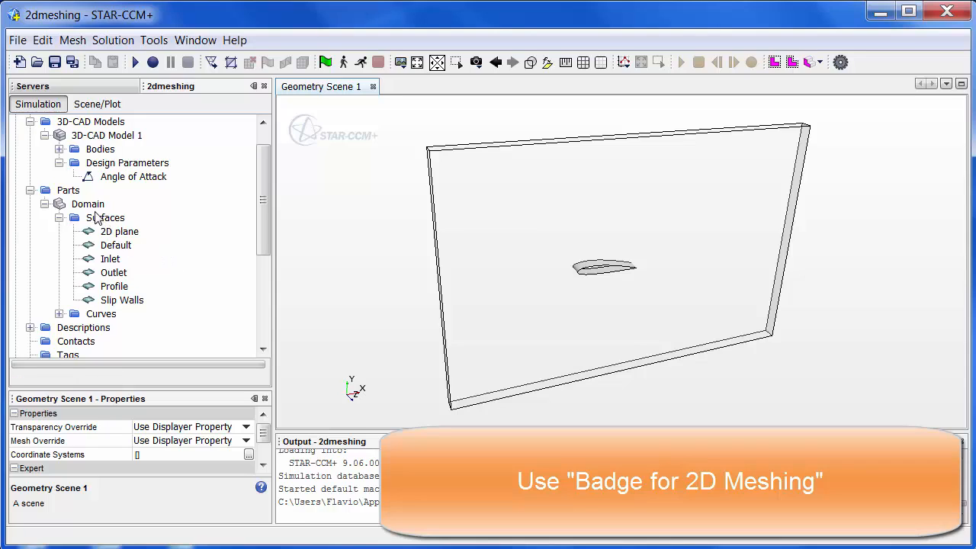
Step: Create a Badge for 2D Meshing operation on the Domain part
{"action": "right_click", "coordinate": [88, 204]}
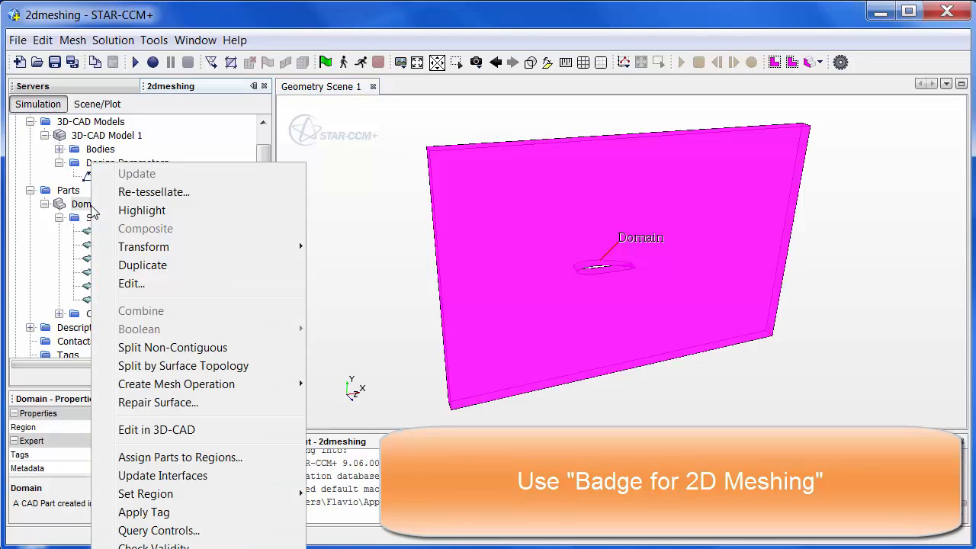
{"action": "mouse_move", "coordinate": [177, 385]}
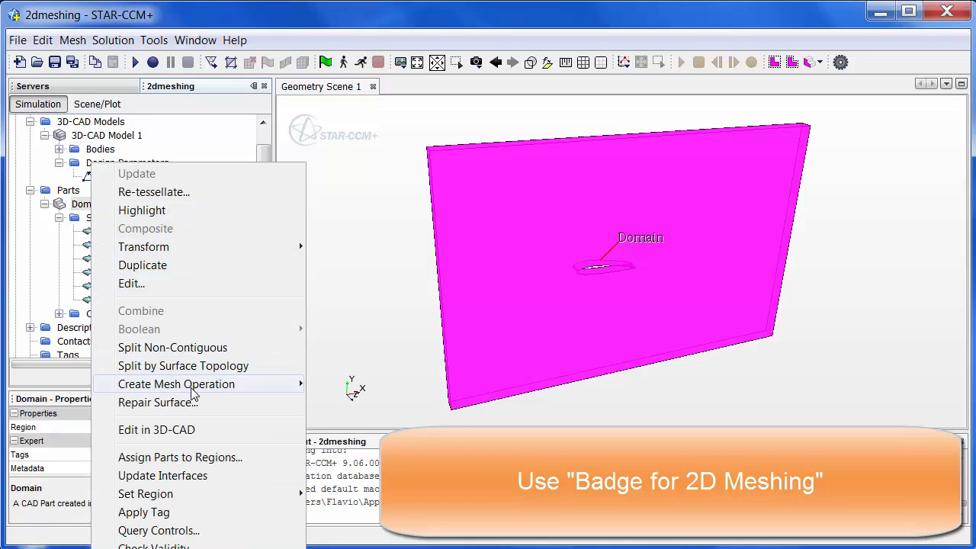
{"action": "mouse_move", "coordinate": [177, 384]}
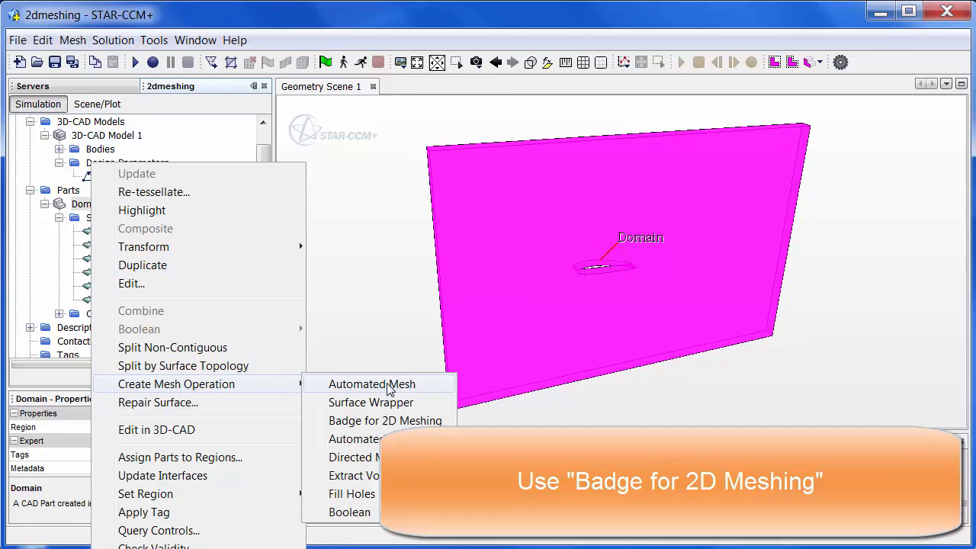
{"action": "mouse_move", "coordinate": [384, 421]}
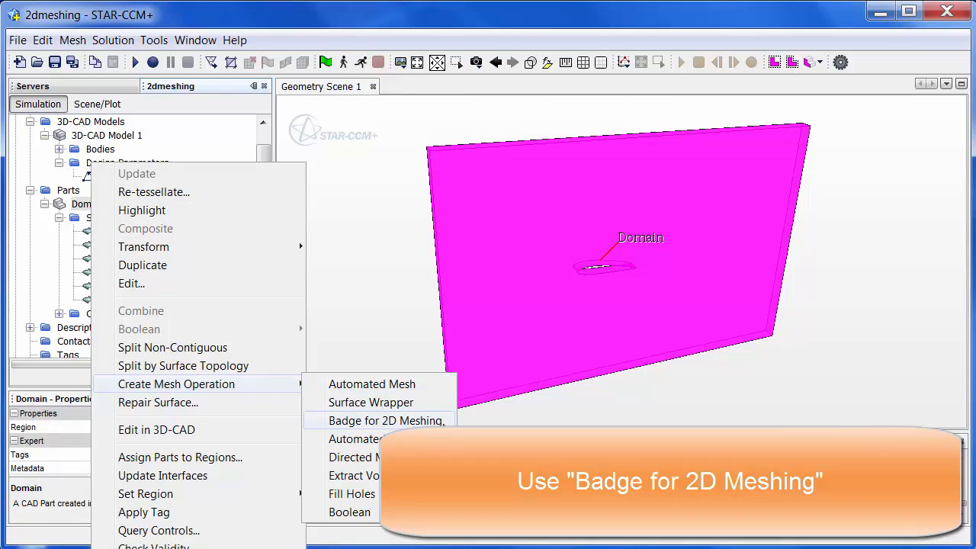
{"action": "left_click", "coordinate": [375, 421]}
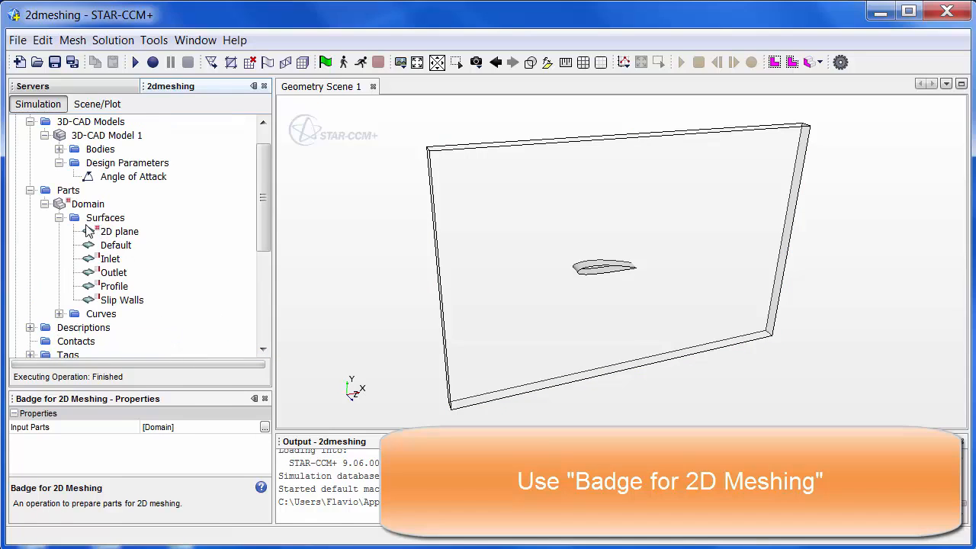
{"action": "mouse_move", "coordinate": [84, 235]}
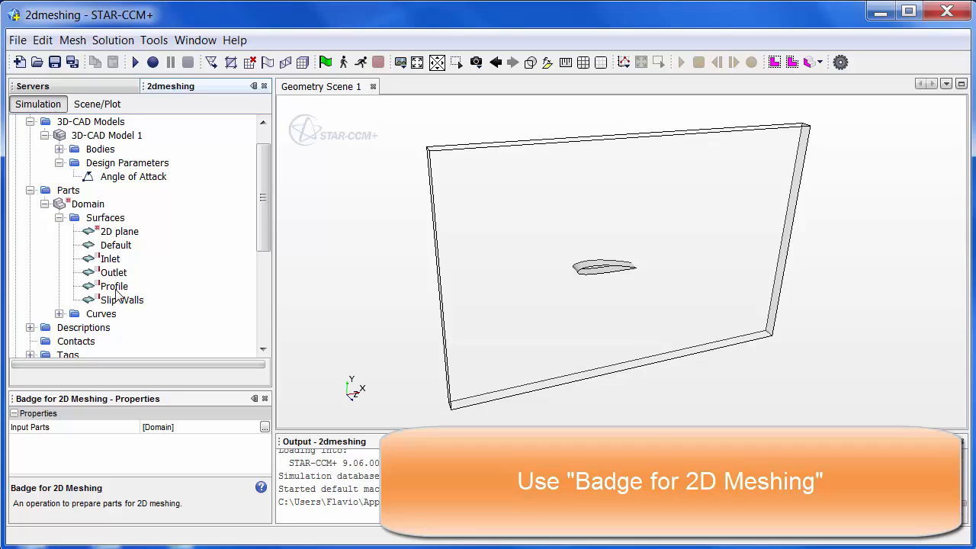
{"action": "mouse_move", "coordinate": [122, 299]}
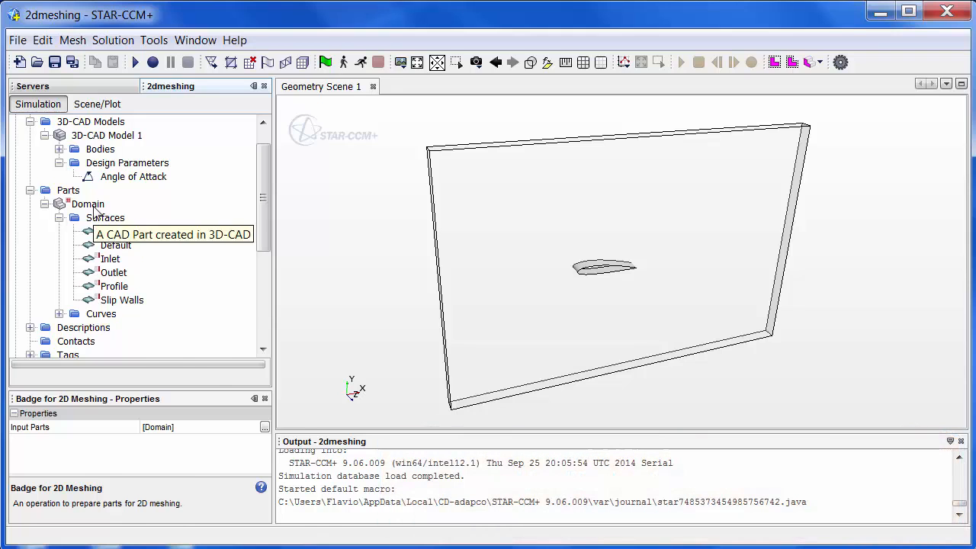
Step: Assign the Domain part to one region with a boundary for each part surface
{"action": "right_click", "coordinate": [85, 204]}
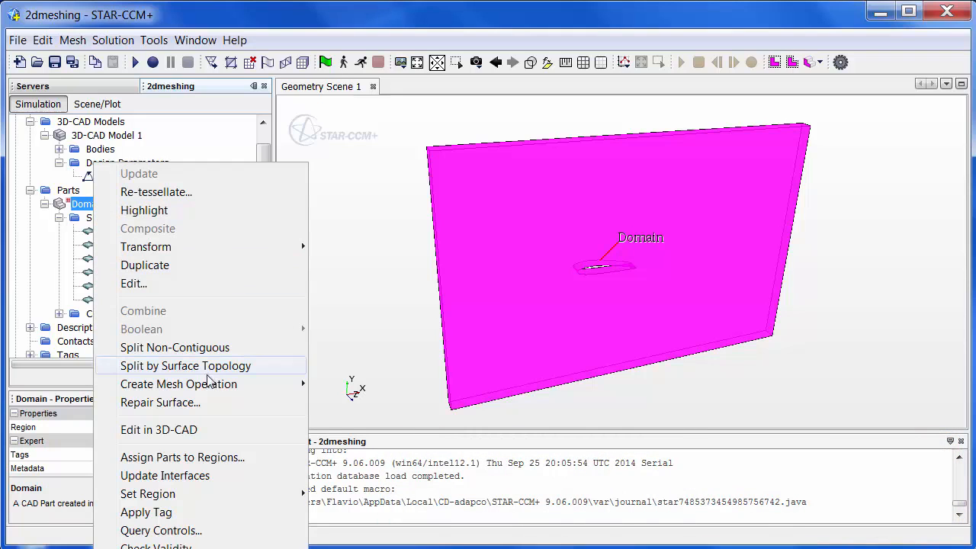
{"action": "left_click", "coordinate": [183, 458]}
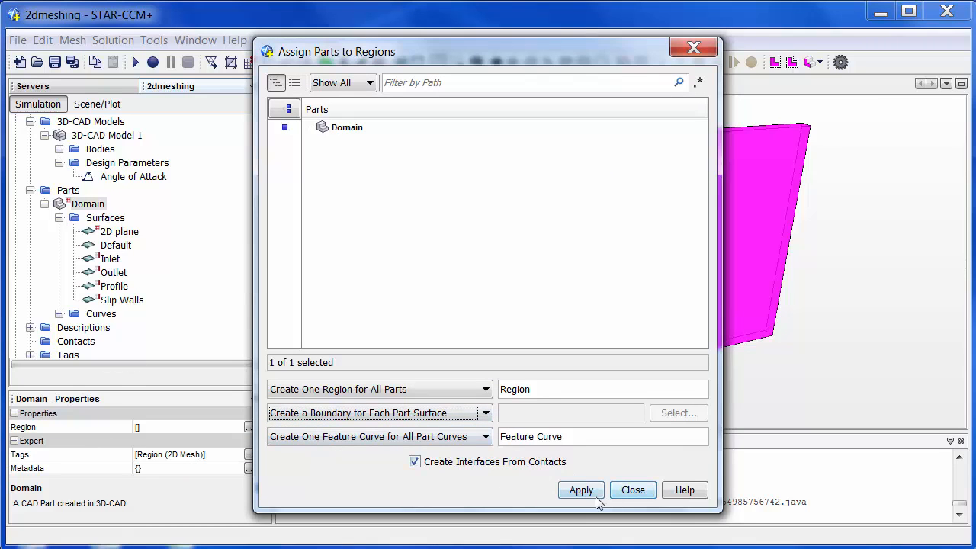
{"action": "left_click", "coordinate": [582, 490]}
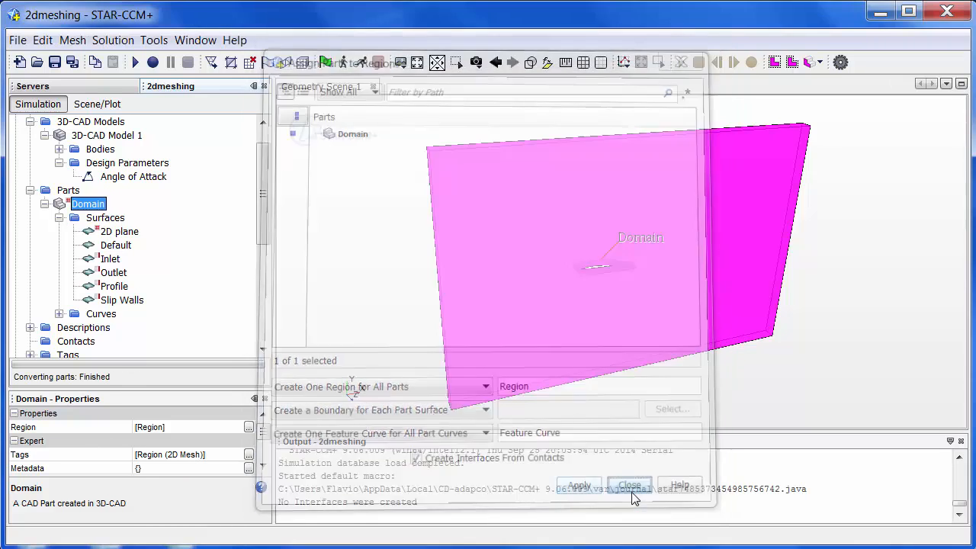
{"action": "left_click", "coordinate": [630, 485]}
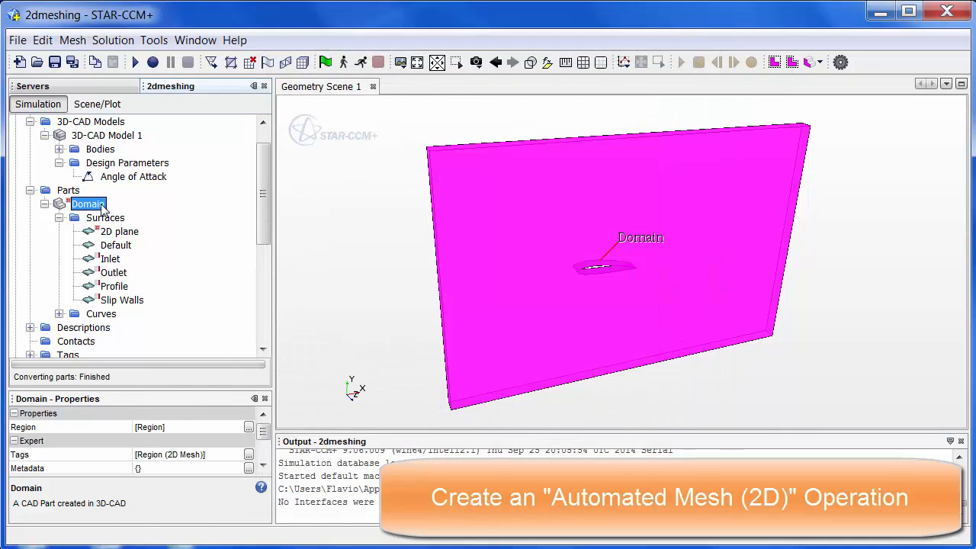
Step: Create an Automated Mesh (2D) operation on Domain with Polygonal Mesher and Prism Layer Mesher
{"action": "right_click", "coordinate": [87, 204]}
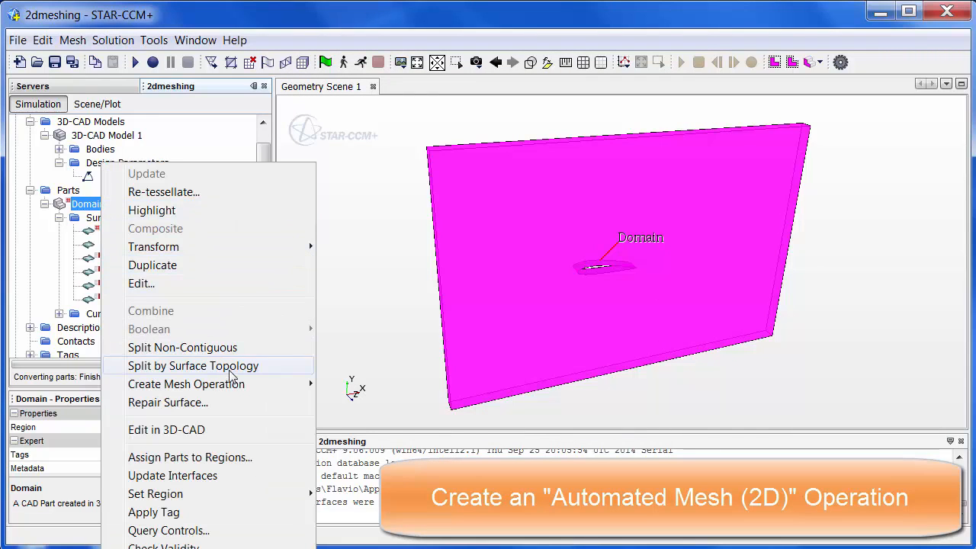
{"action": "left_click", "coordinate": [186, 385]}
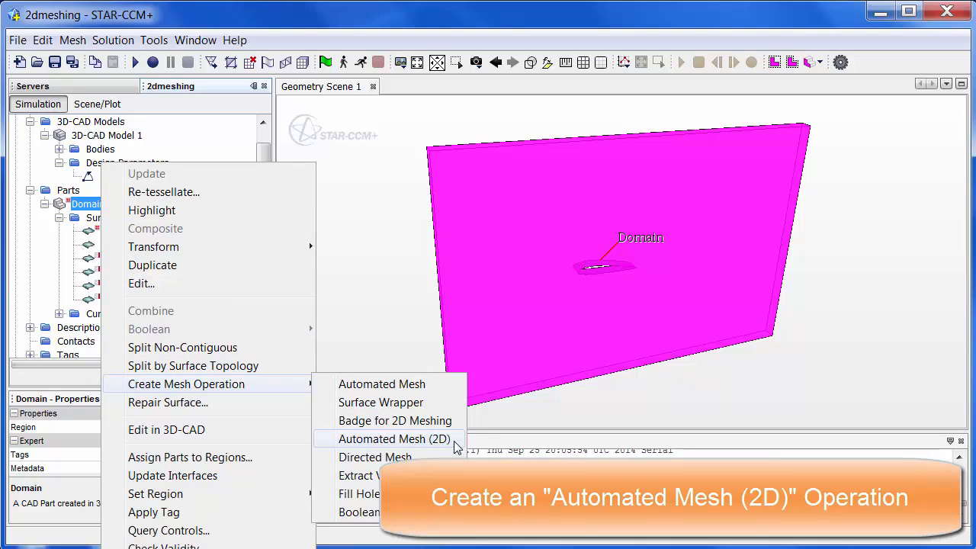
{"action": "left_click", "coordinate": [394, 439]}
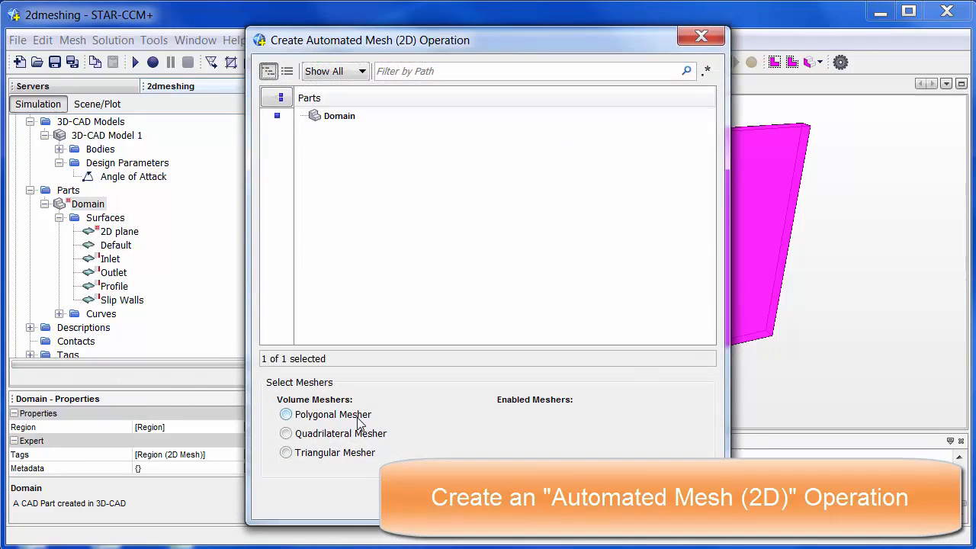
{"action": "mouse_move", "coordinate": [323, 424]}
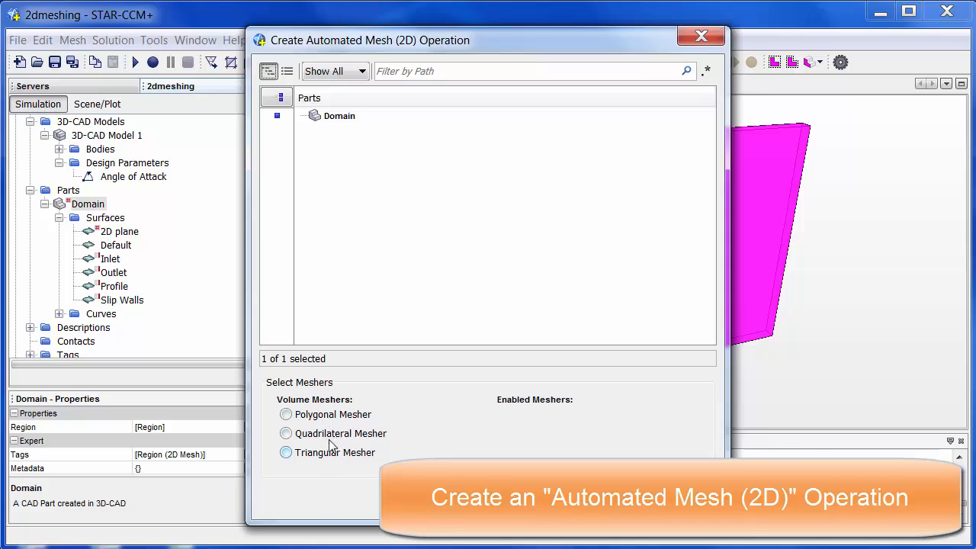
{"action": "left_click", "coordinate": [285, 415]}
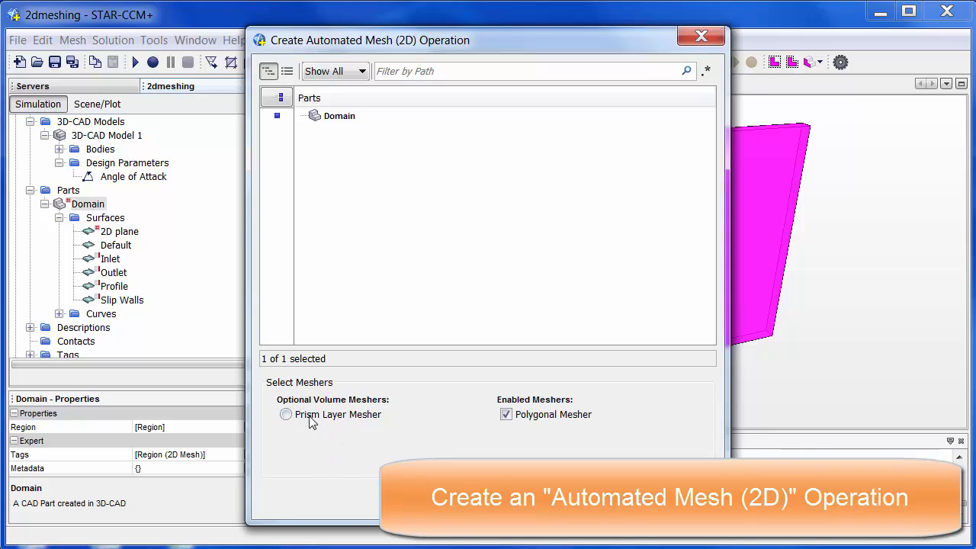
{"action": "left_click", "coordinate": [285, 415]}
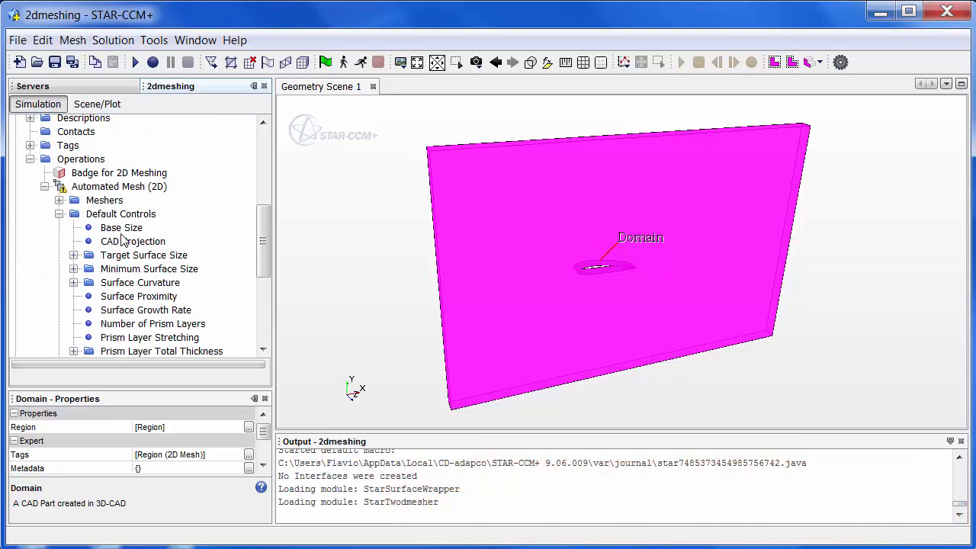
{"action": "left_click", "coordinate": [120, 227]}
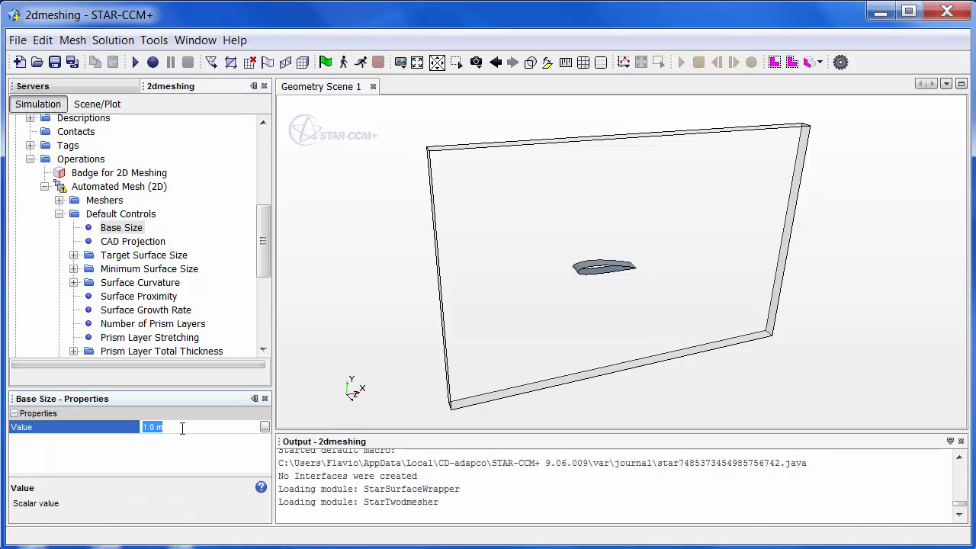
Step: Set defaults to 0.02 m base size, 5 prism layers and 1.1 surface growth rate
{"action": "type", "text": "0.02 m"}
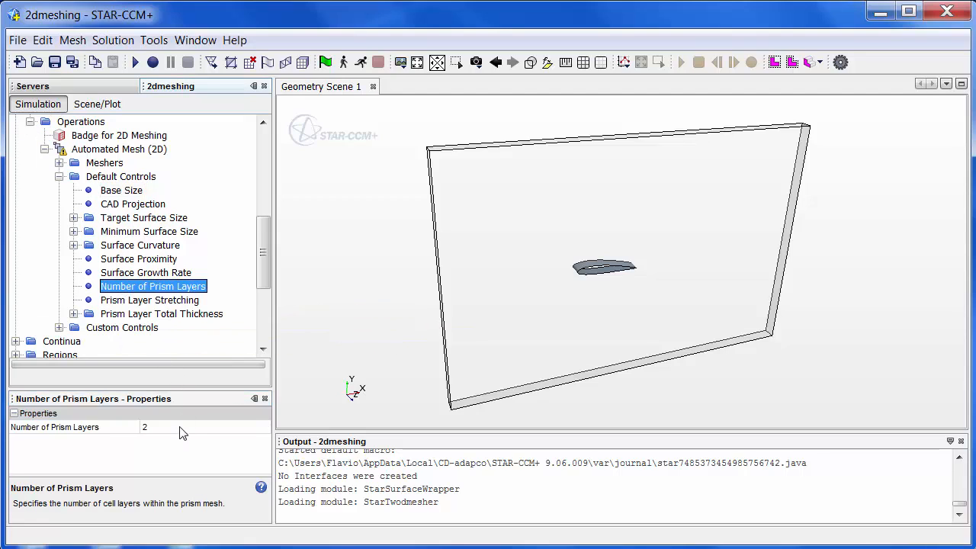
{"action": "type", "text": "5"}
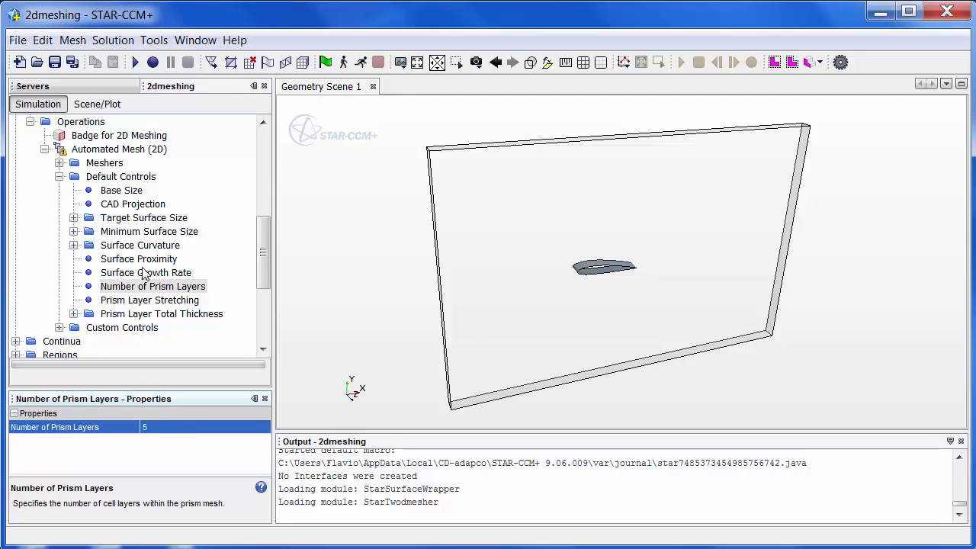
{"action": "left_click", "coordinate": [147, 272]}
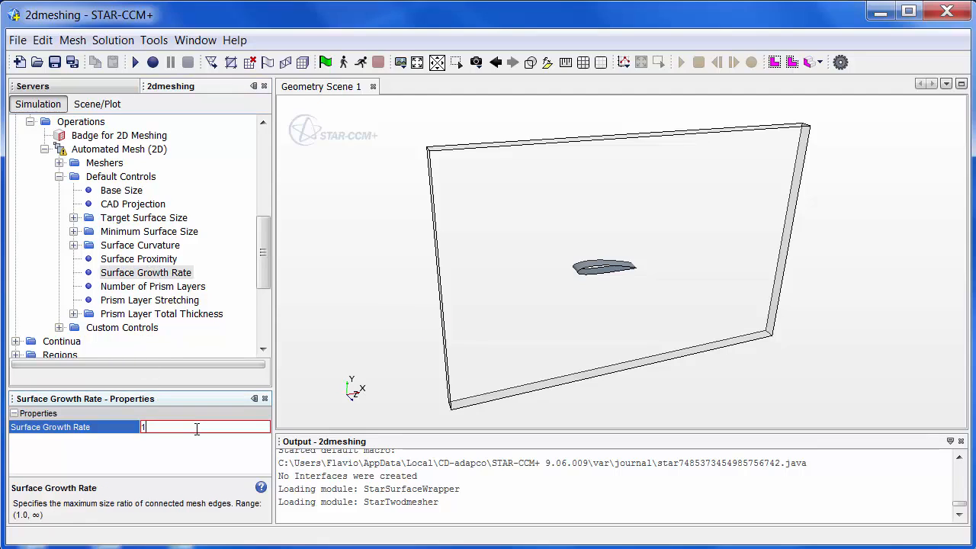
{"action": "type", "text": "1.1"}
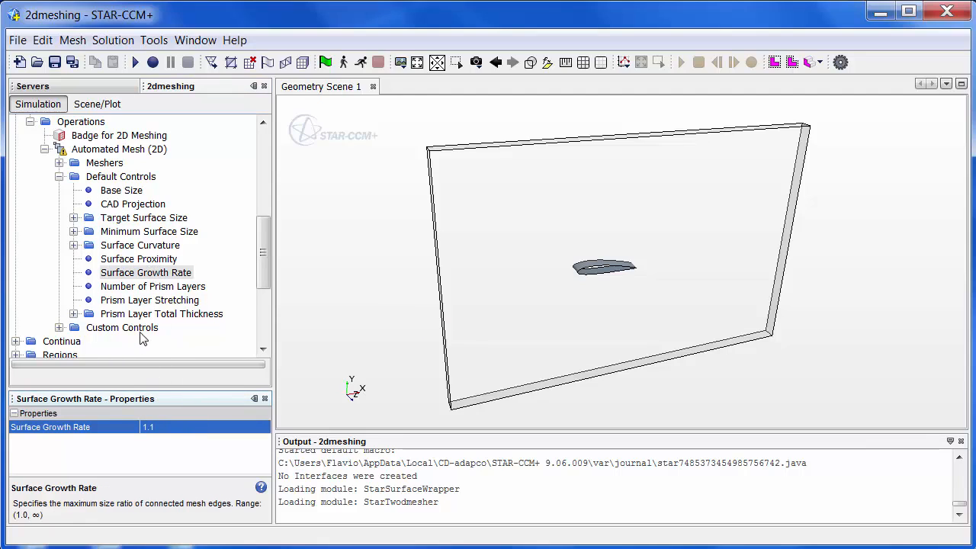
Step: Add a surface control on Inlet, Outlet and Slip Walls with target size 800% of base
{"action": "right_click", "coordinate": [122, 326]}
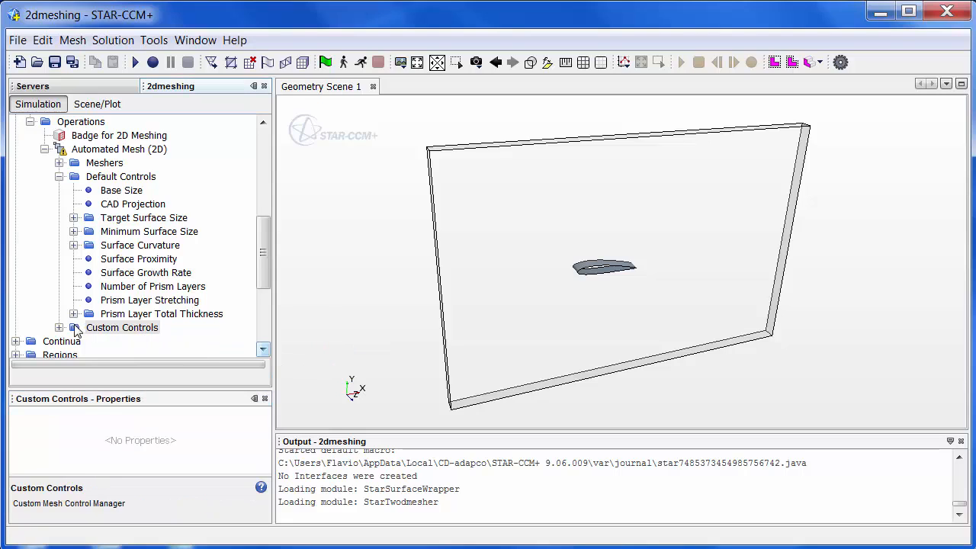
{"action": "left_click", "coordinate": [73, 326]}
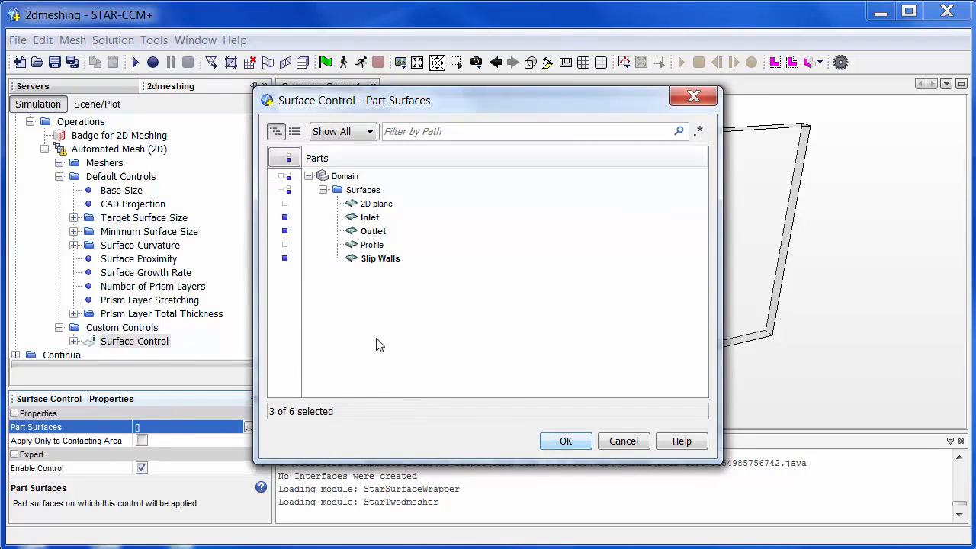
{"action": "left_click", "coordinate": [566, 441]}
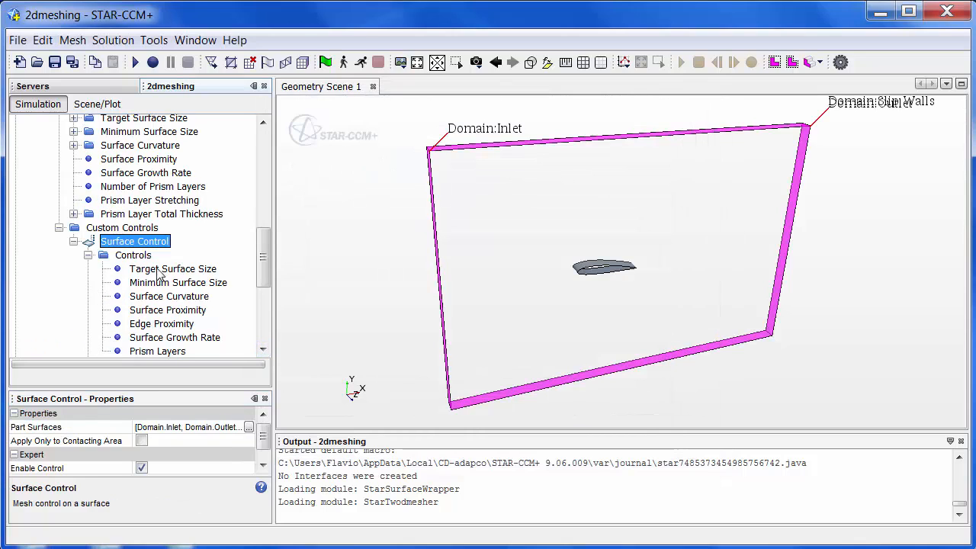
{"action": "left_click", "coordinate": [174, 268]}
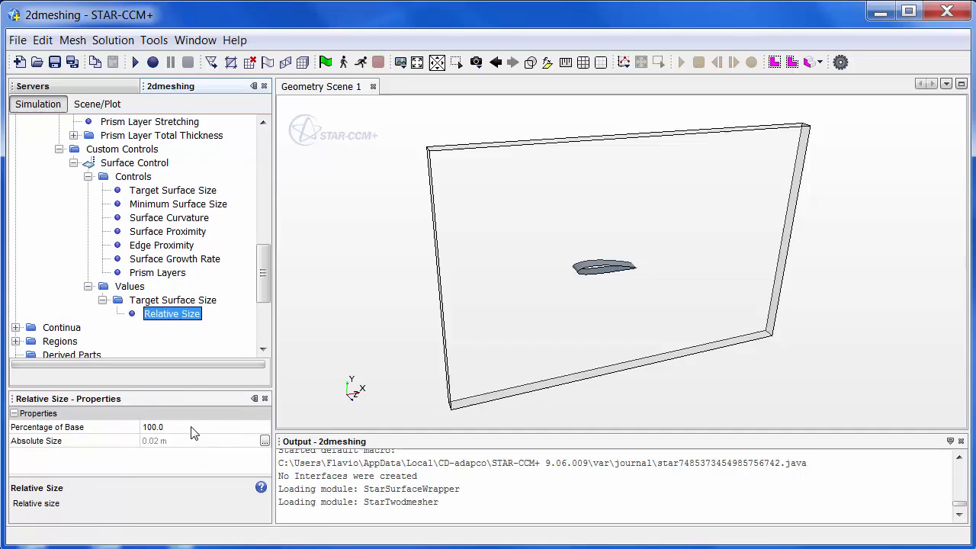
{"action": "type", "text": "800"}
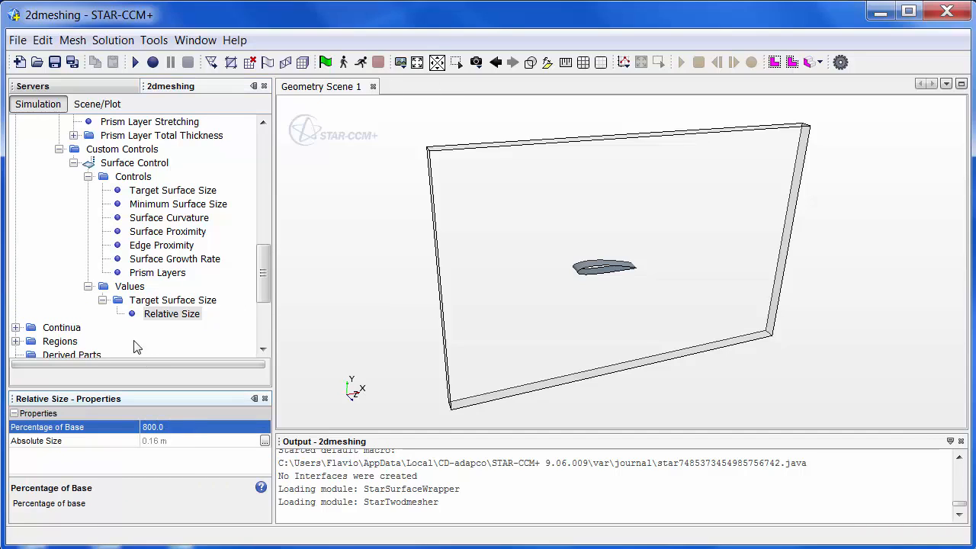
{"action": "left_click", "coordinate": [171, 314]}
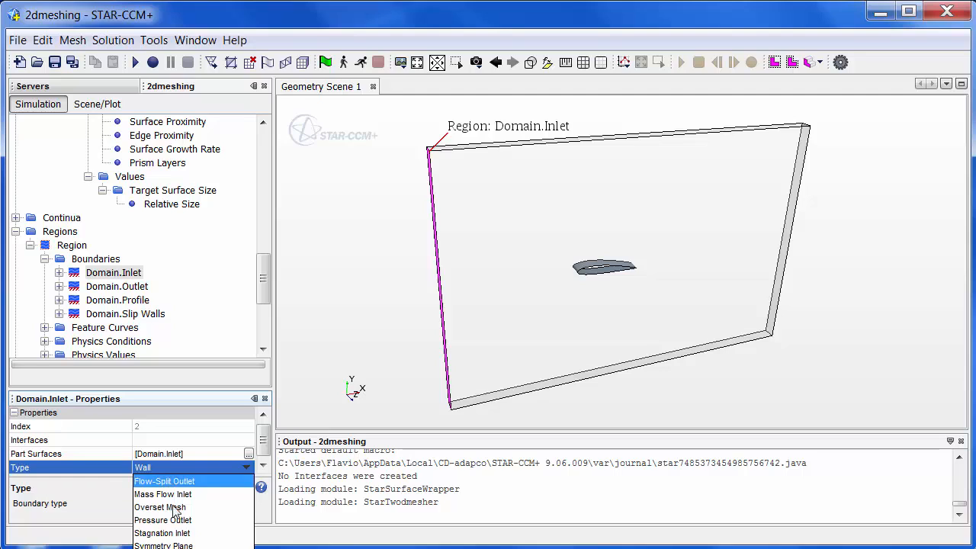
Step: Make Domain.Inlet a Velocity Inlet and Domain.Slip Walls a Symmetry Plane
{"action": "left_click", "coordinate": [116, 287]}
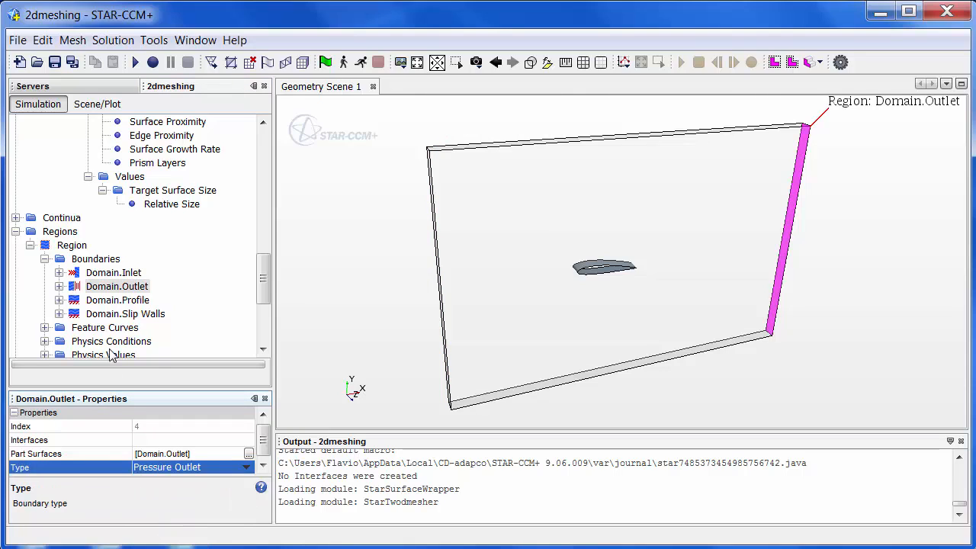
{"action": "left_click", "coordinate": [126, 314]}
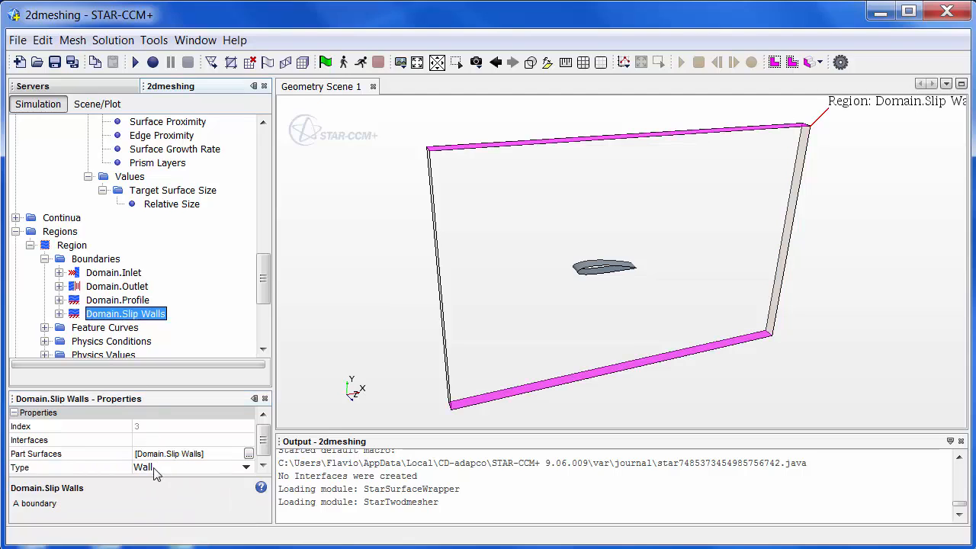
{"action": "left_click", "coordinate": [246, 467]}
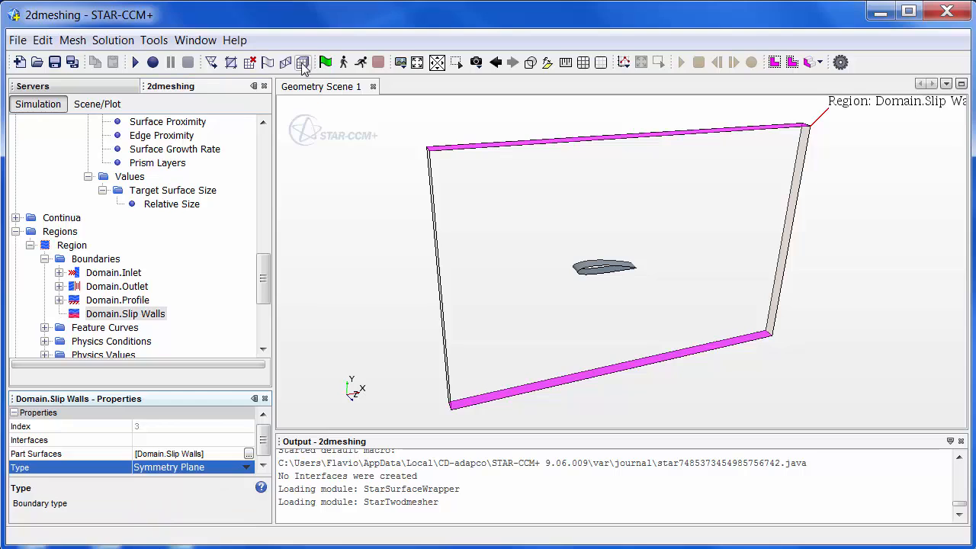
Step: Generate the volume mesh and display it in a new mesh scene
{"action": "left_click", "coordinate": [302, 61]}
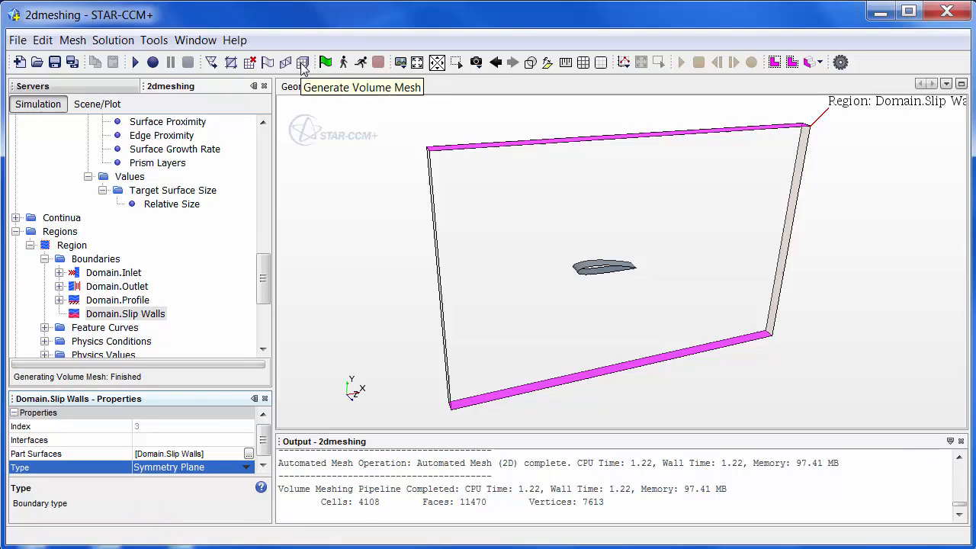
{"action": "left_click", "coordinate": [399, 62]}
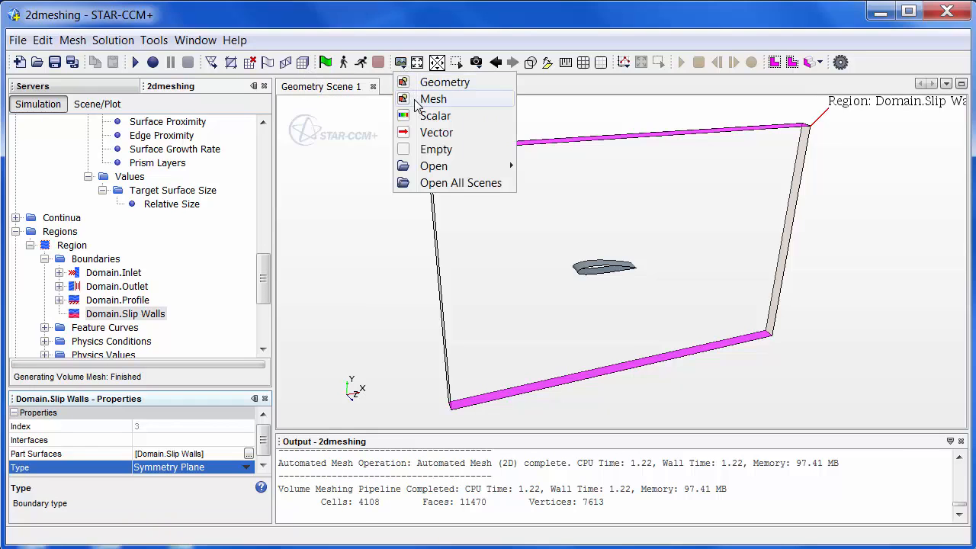
{"action": "left_click", "coordinate": [433, 97]}
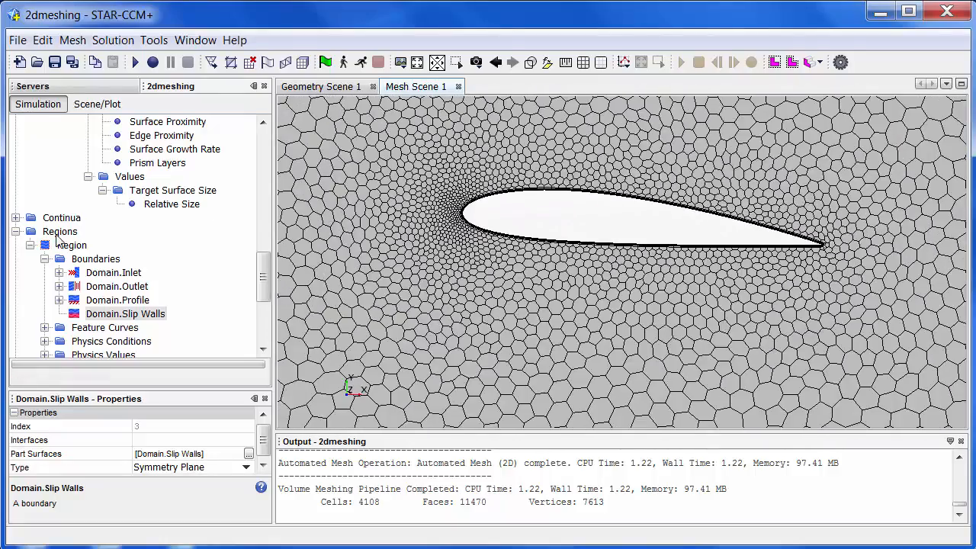
Step: Confirm the inlet velocity magnitude of 20 m/s and stop the running solution
{"action": "left_click", "coordinate": [59, 271]}
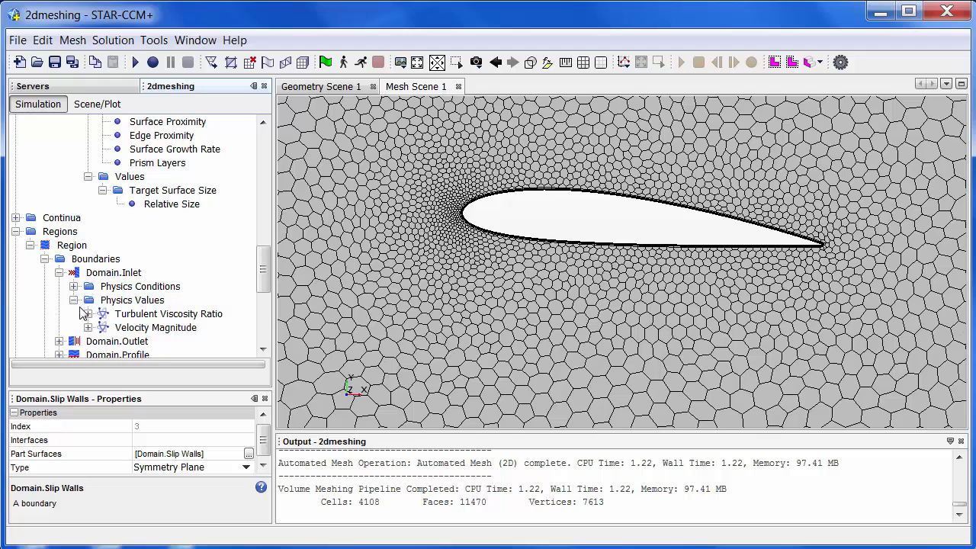
{"action": "left_click", "coordinate": [89, 327]}
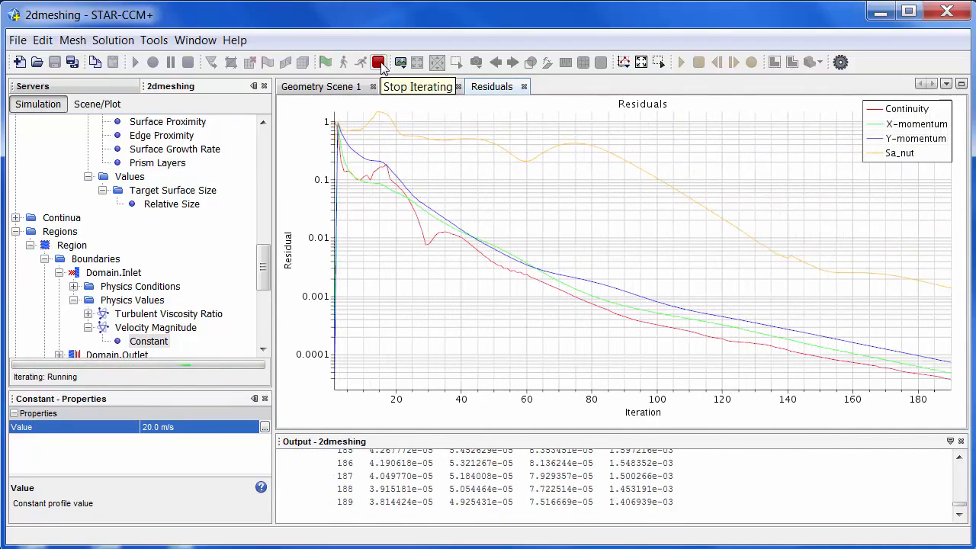
{"action": "left_click", "coordinate": [400, 61]}
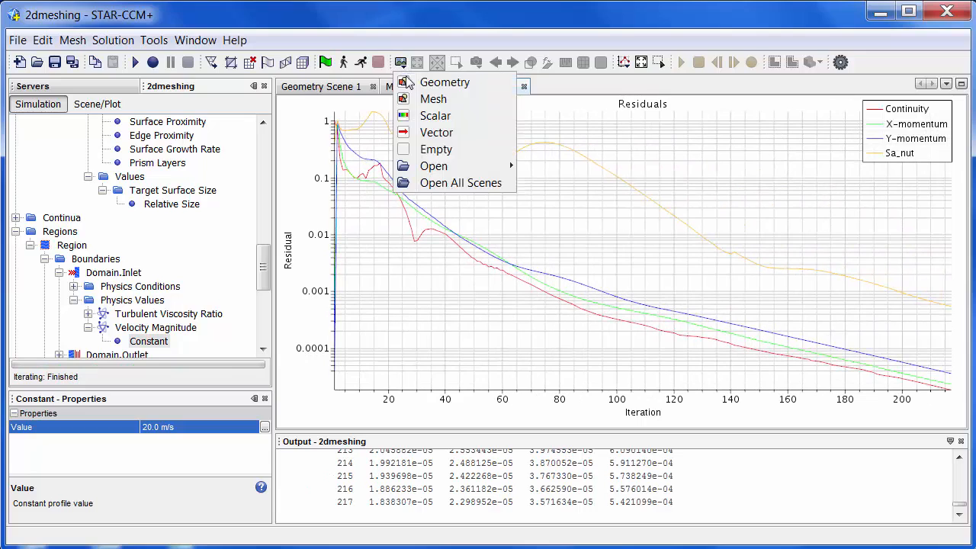
Step: Create a new scalar scene coloured by Pressure around the airfoil
{"action": "left_click", "coordinate": [435, 116]}
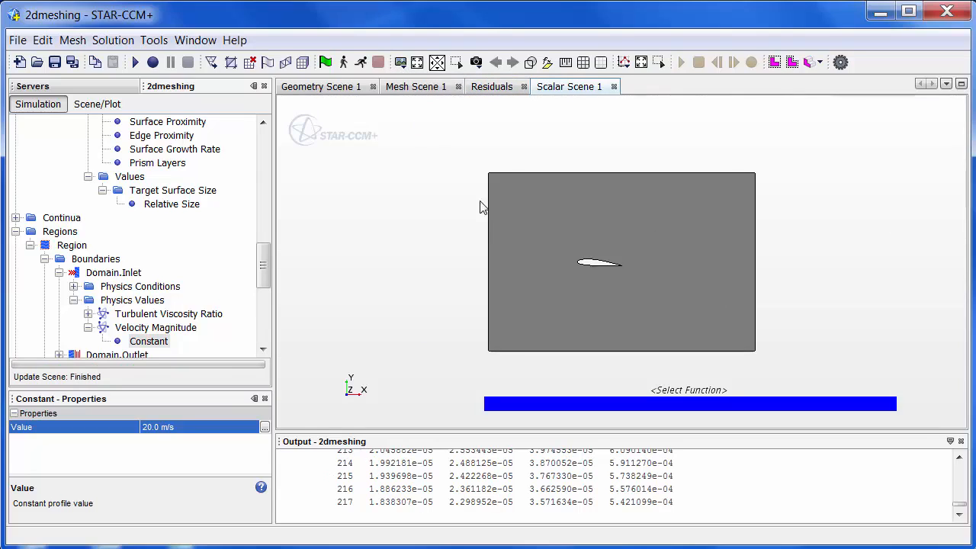
{"action": "left_click", "coordinate": [689, 402]}
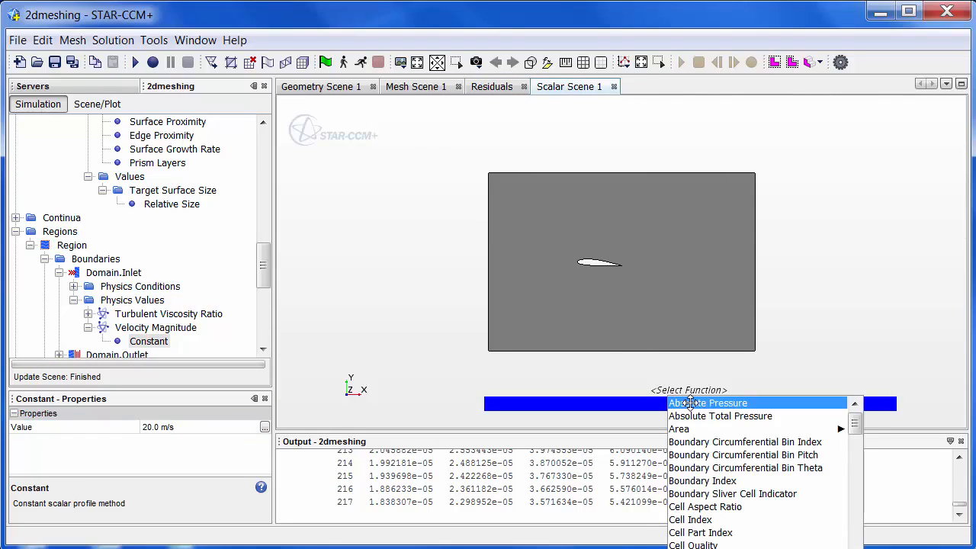
{"action": "scroll", "scroll_direction": "down", "scroll_amount": 3}
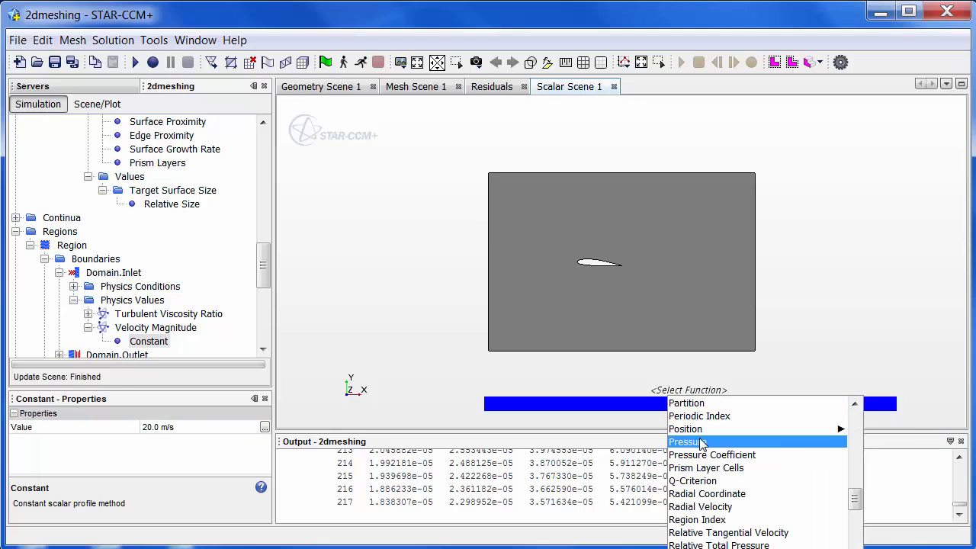
{"action": "left_click", "coordinate": [687, 443]}
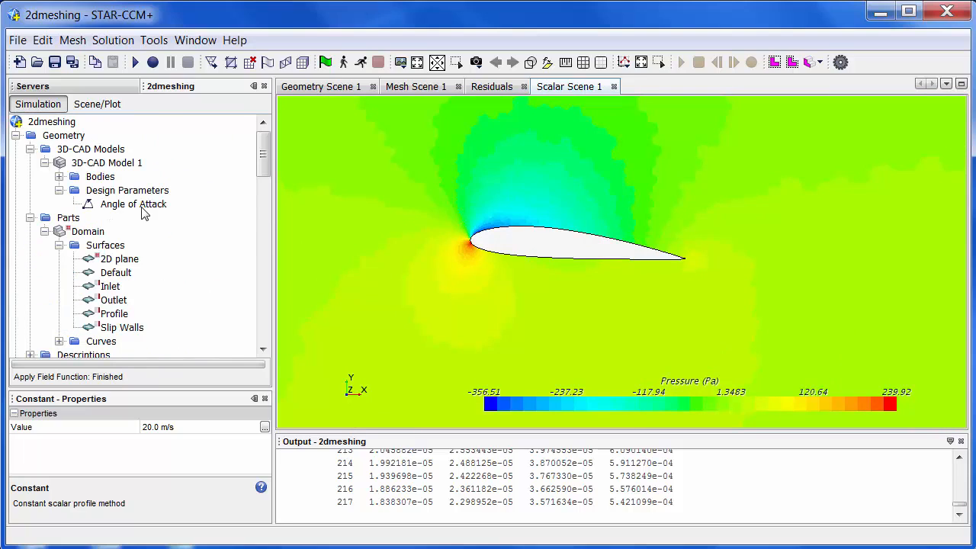
Step: Begin editing the Angle of Attack design parameter, entering 2
{"action": "left_click", "coordinate": [133, 204]}
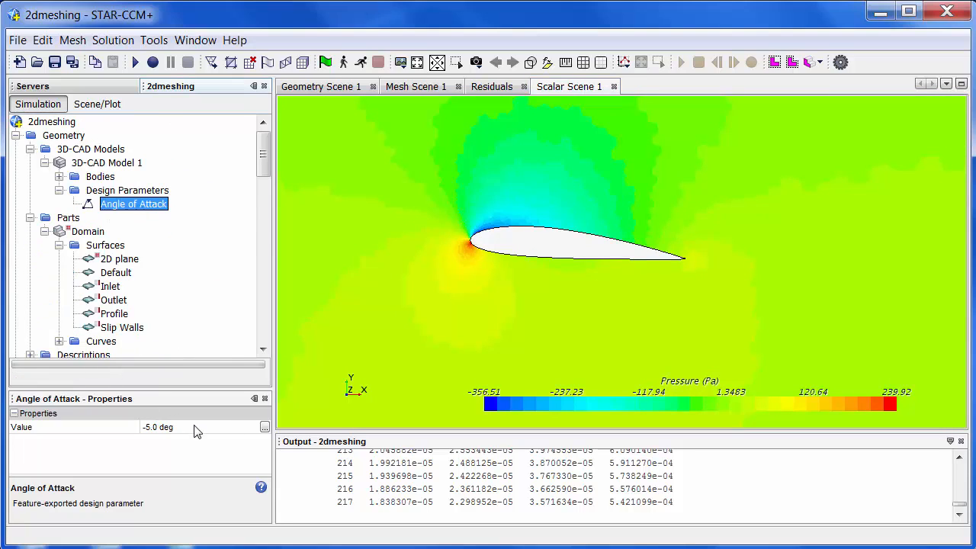
{"action": "left_click", "coordinate": [160, 427]}
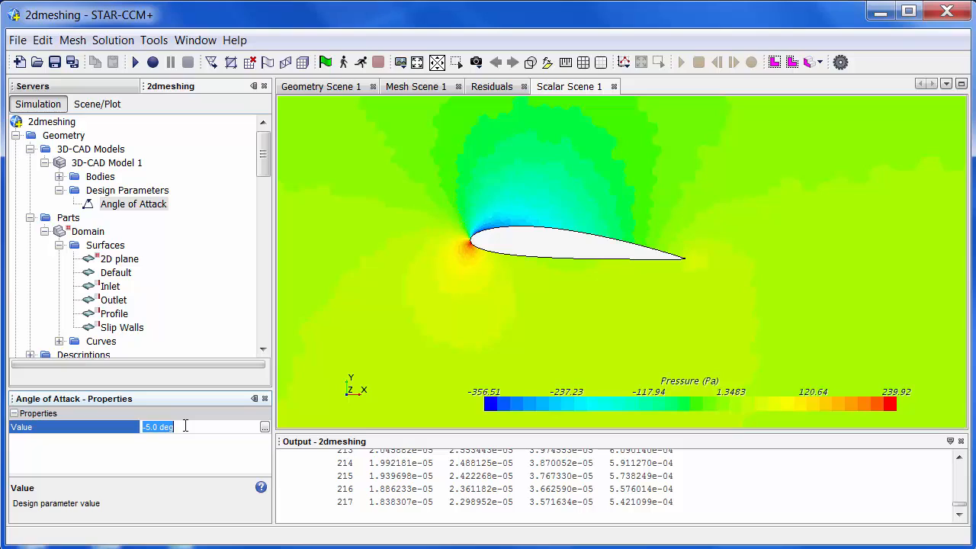
{"action": "type", "text": "2"}
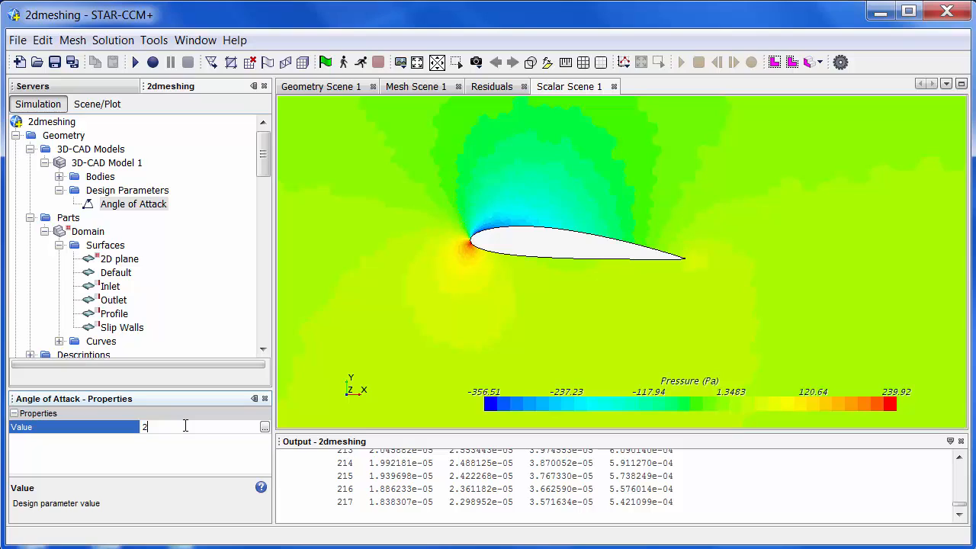